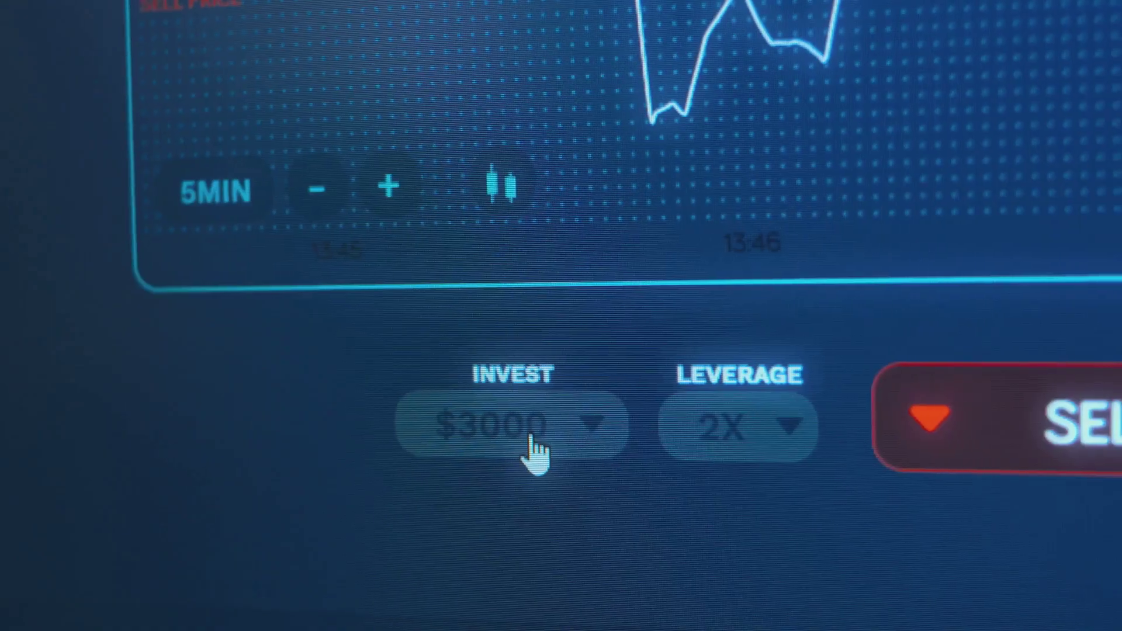
Show the investment amount choices ($500, $1000, $3000) from the $3000 Invest field.
left_click(517, 430)
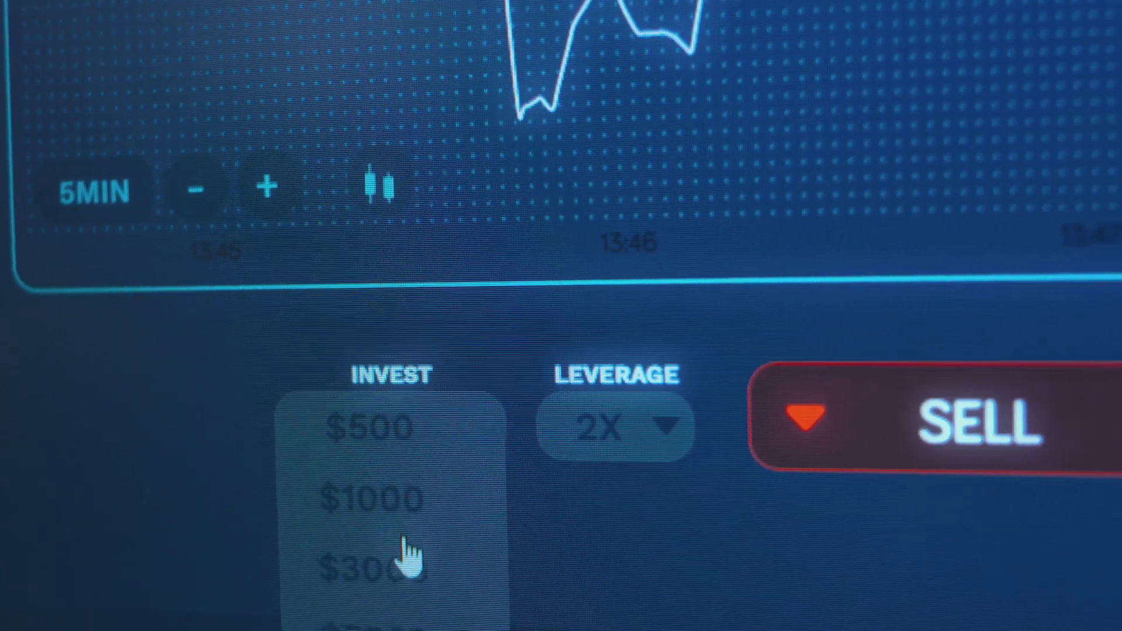